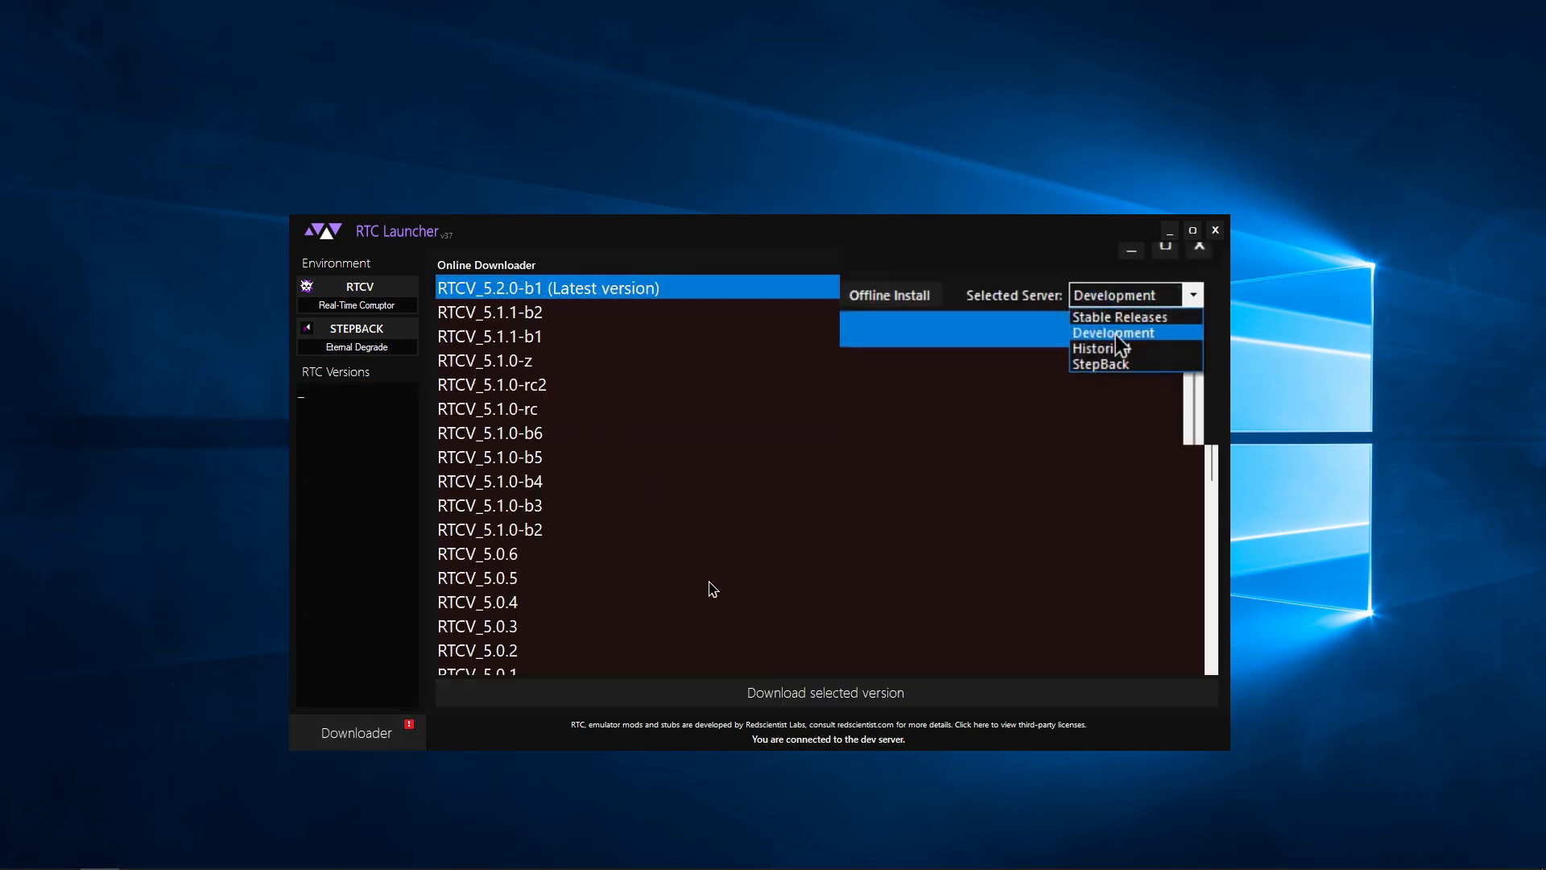
# - Download RTCV 5.2.0-b1 from the development server and import FileStub from 5.1.1-b2
pyautogui.click(825, 691)
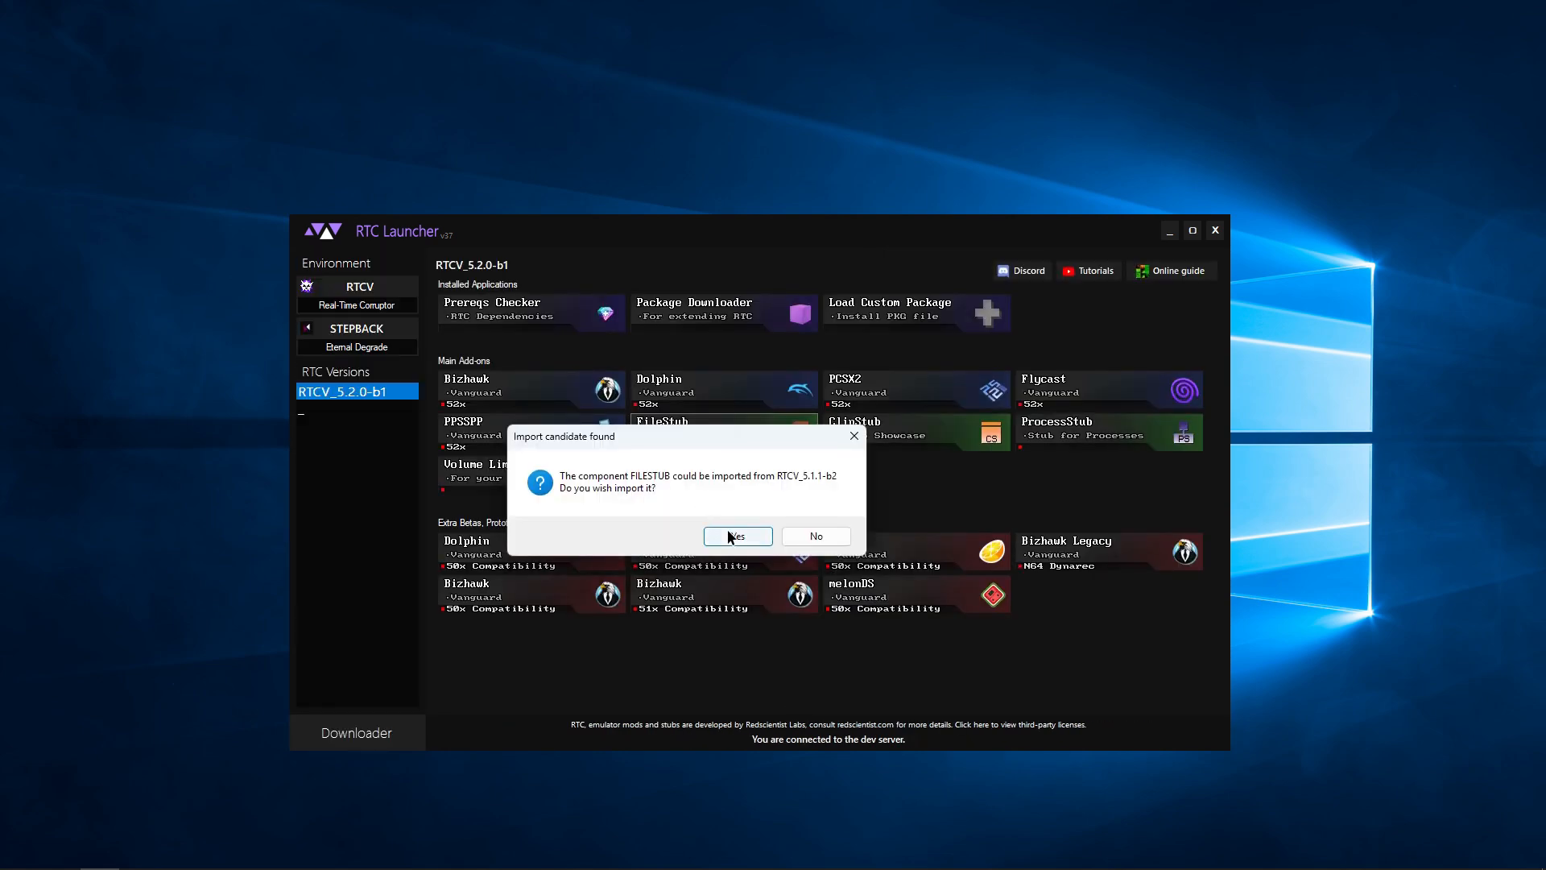
pyautogui.click(737, 535)
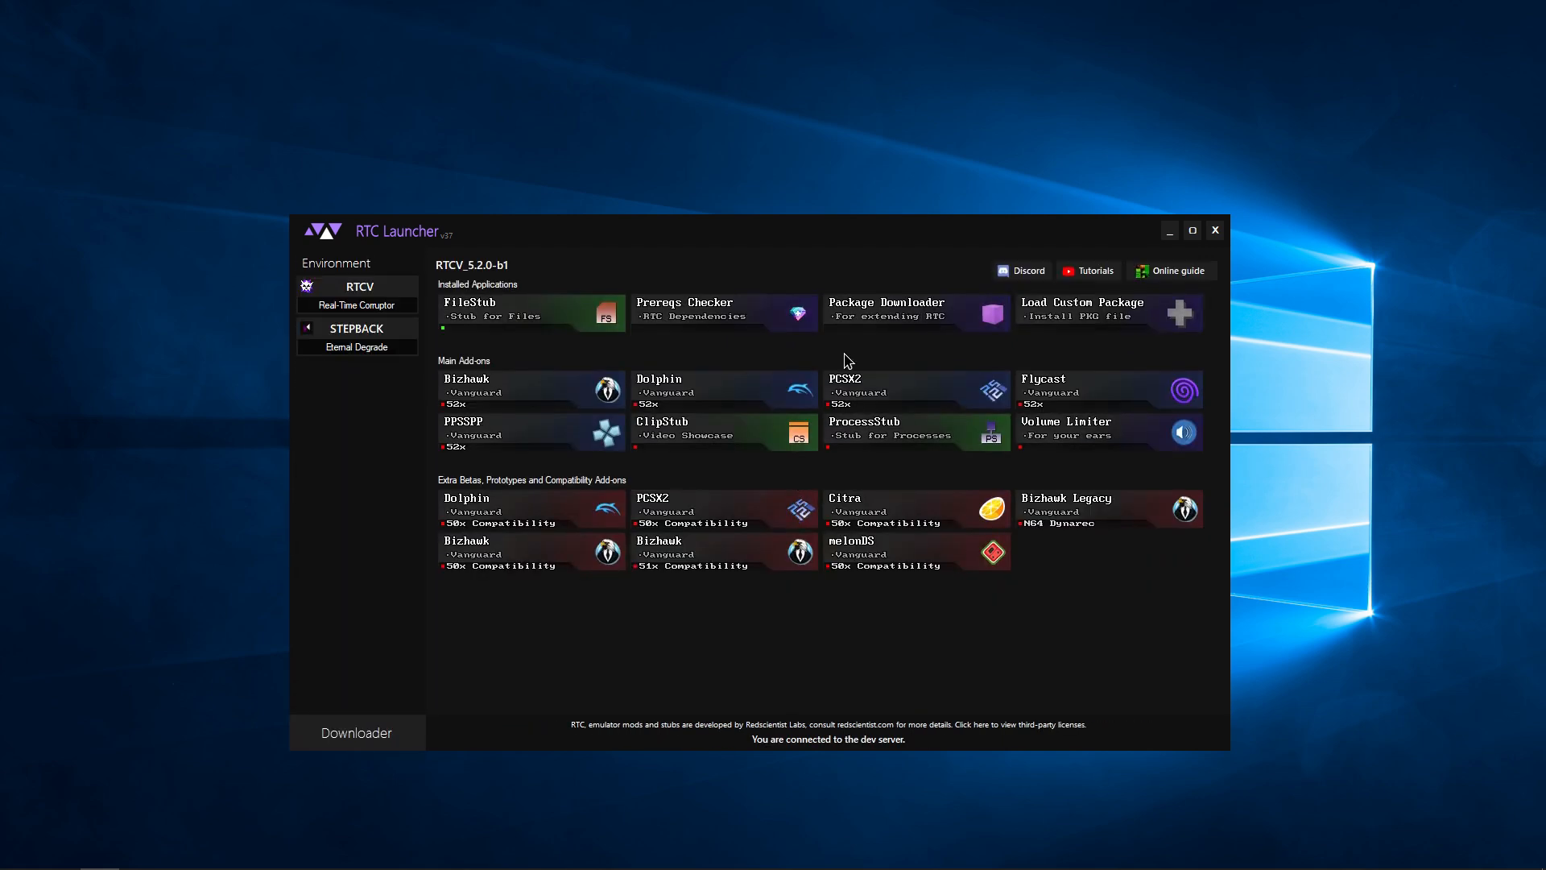
# - Install the JavaCorruptor_v110.pkg plugin package from the Package Downloader
pyautogui.click(886, 312)
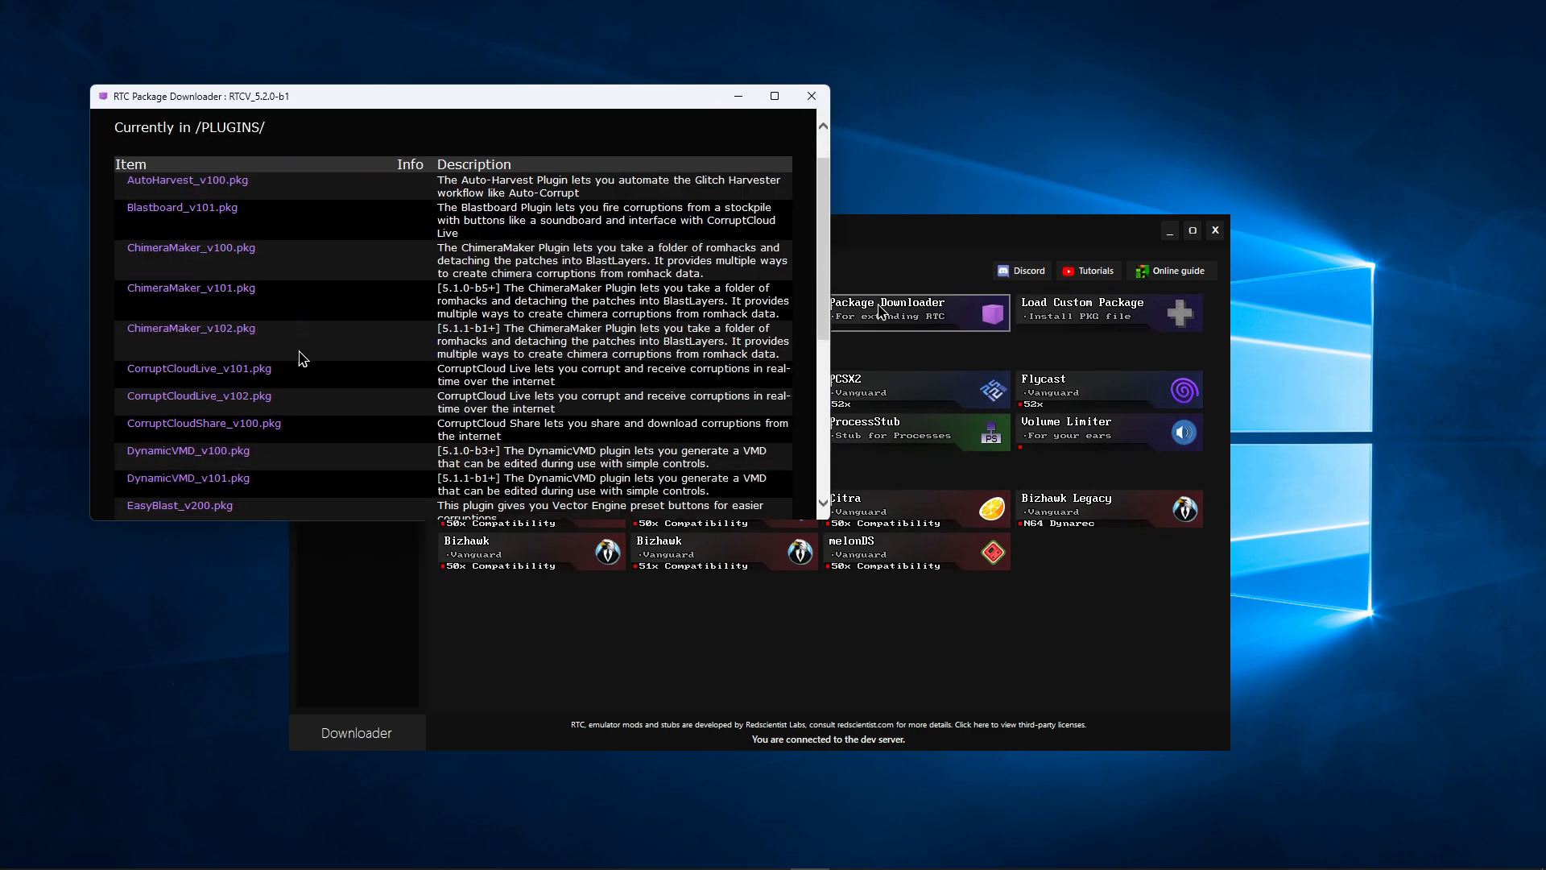
pyautogui.scroll(-3)
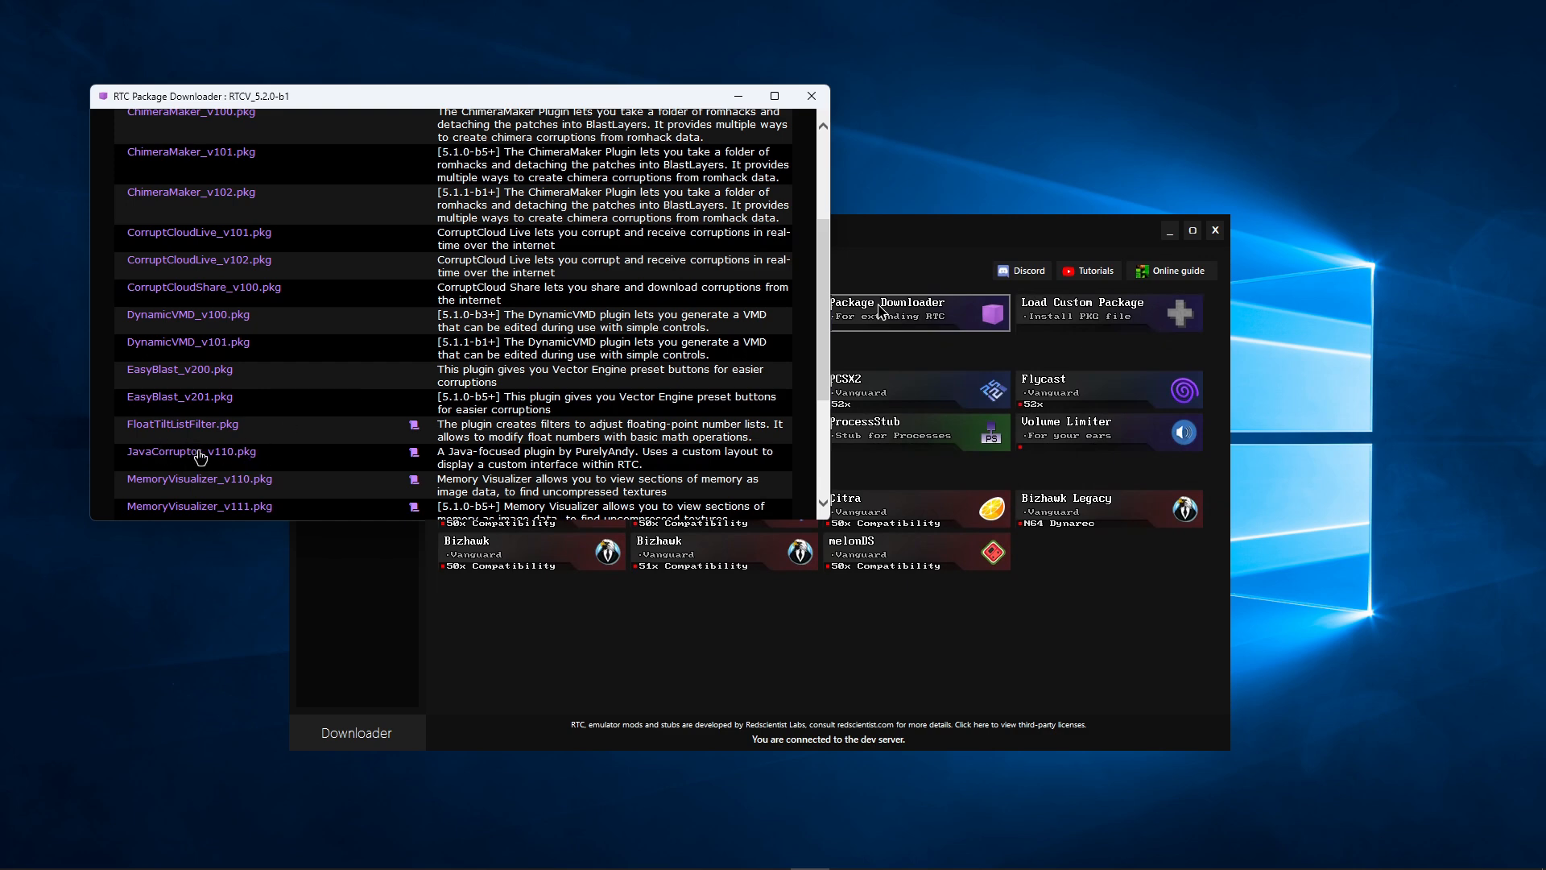
pyautogui.click(192, 452)
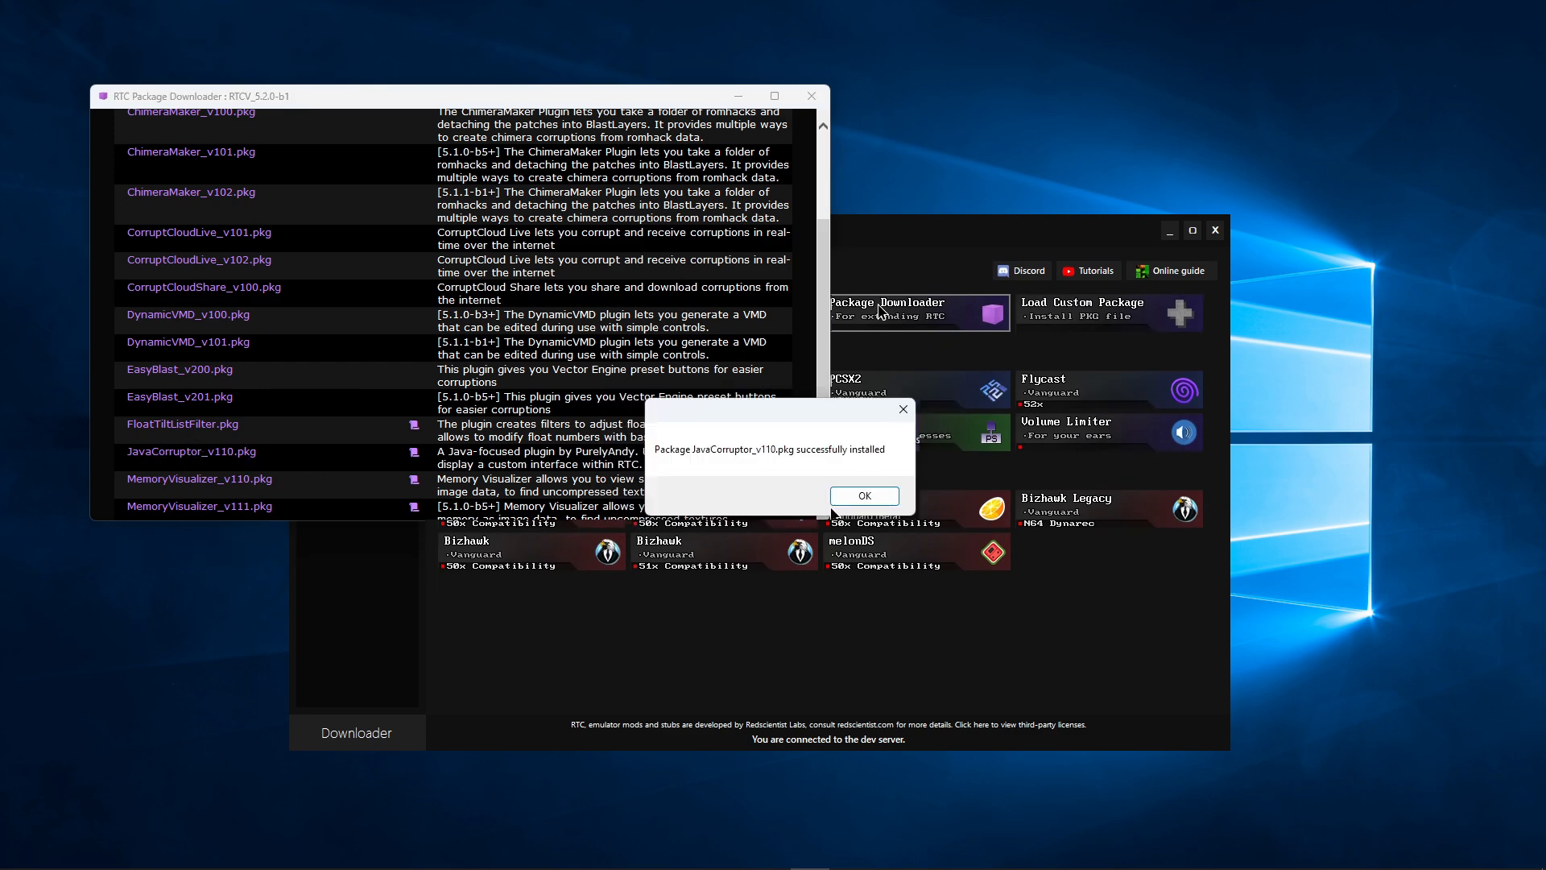
pyautogui.click(863, 495)
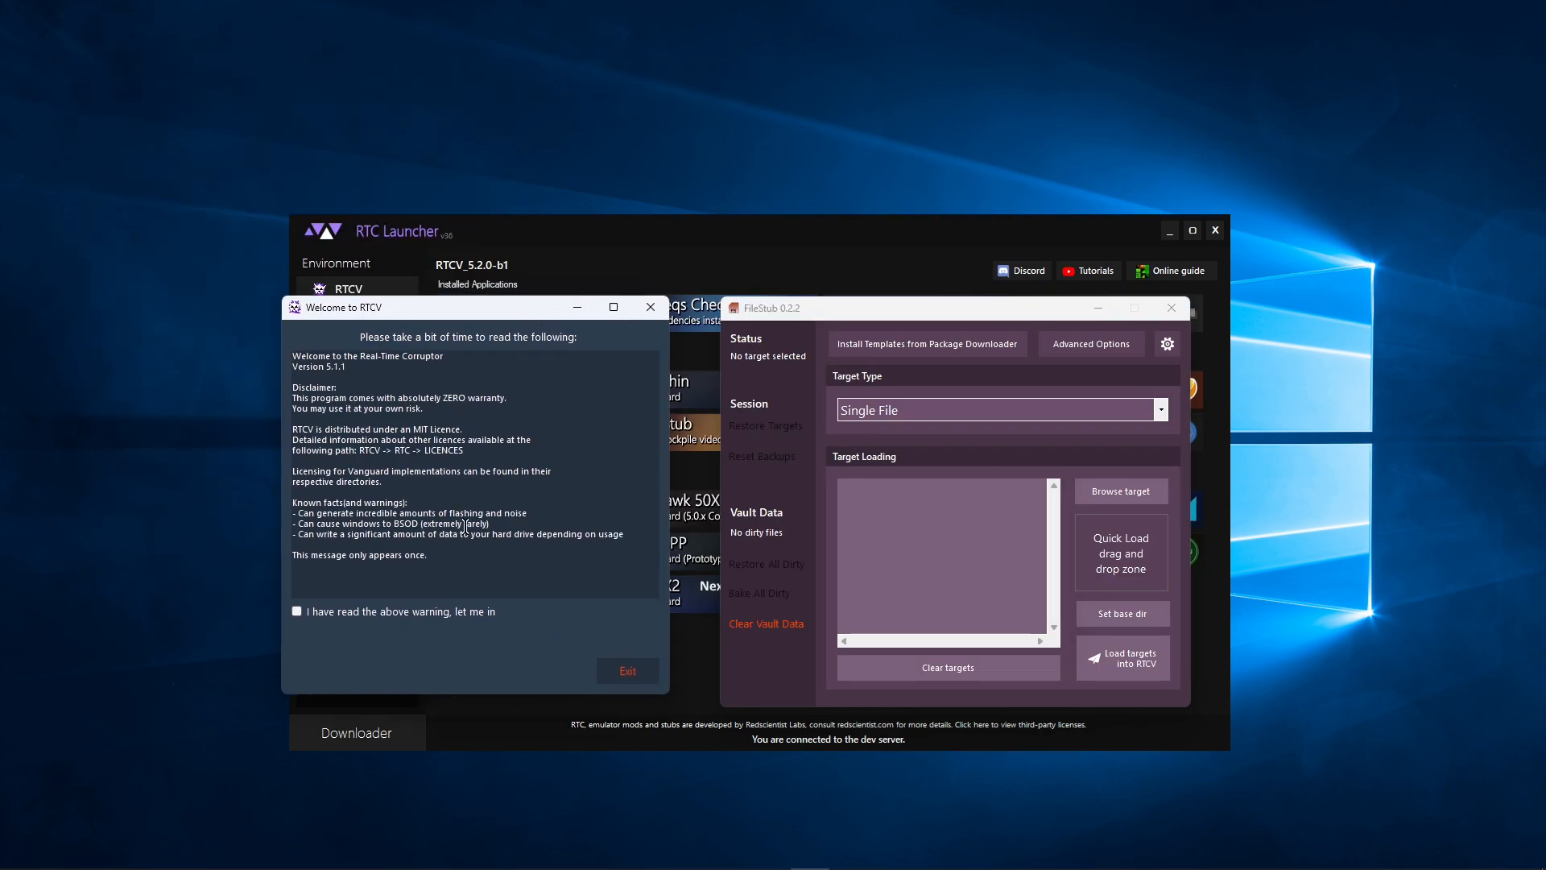
# - Acknowledge the startup warning and launch RTCV in Normal Mode
pyautogui.click(296, 611)
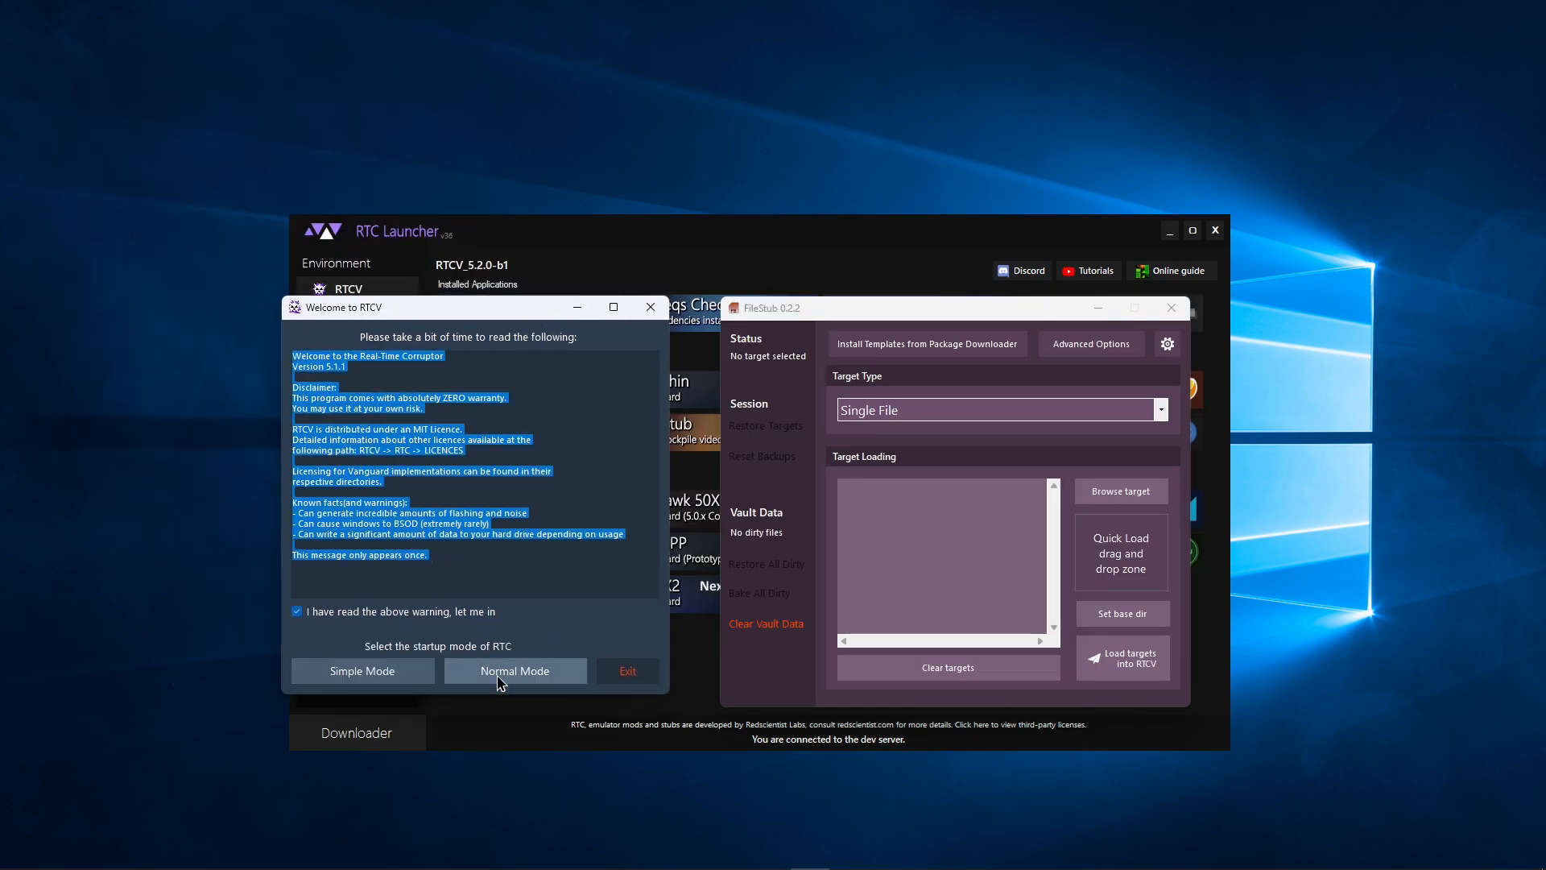
pyautogui.click(514, 671)
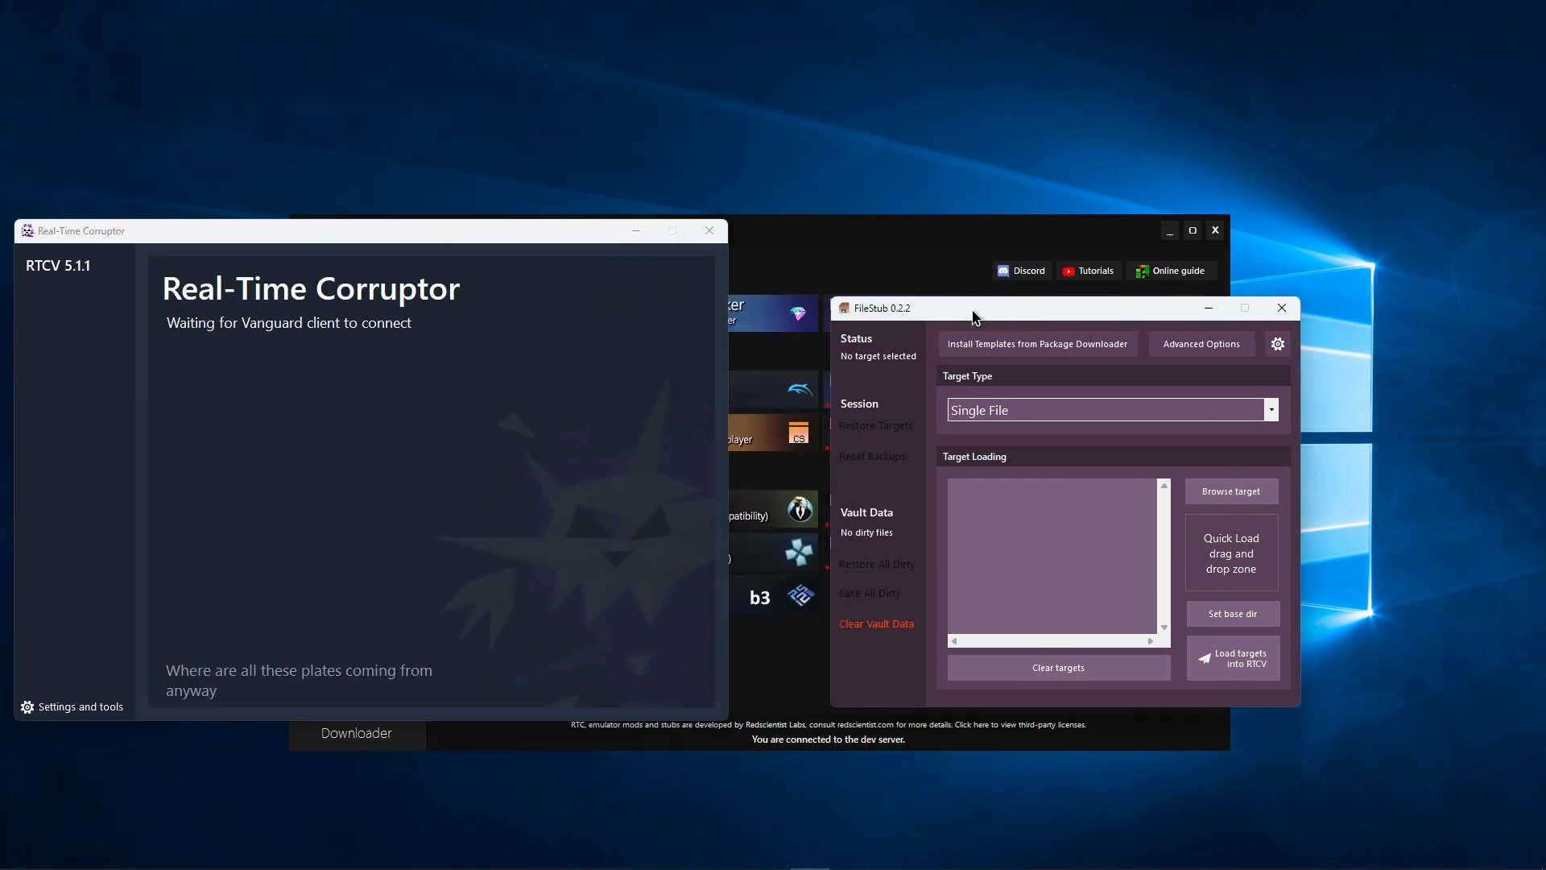
# - Set FileStub's target type to 'Minecraft Version : version.jar' and pick version 1.12
pyautogui.click(1110, 409)
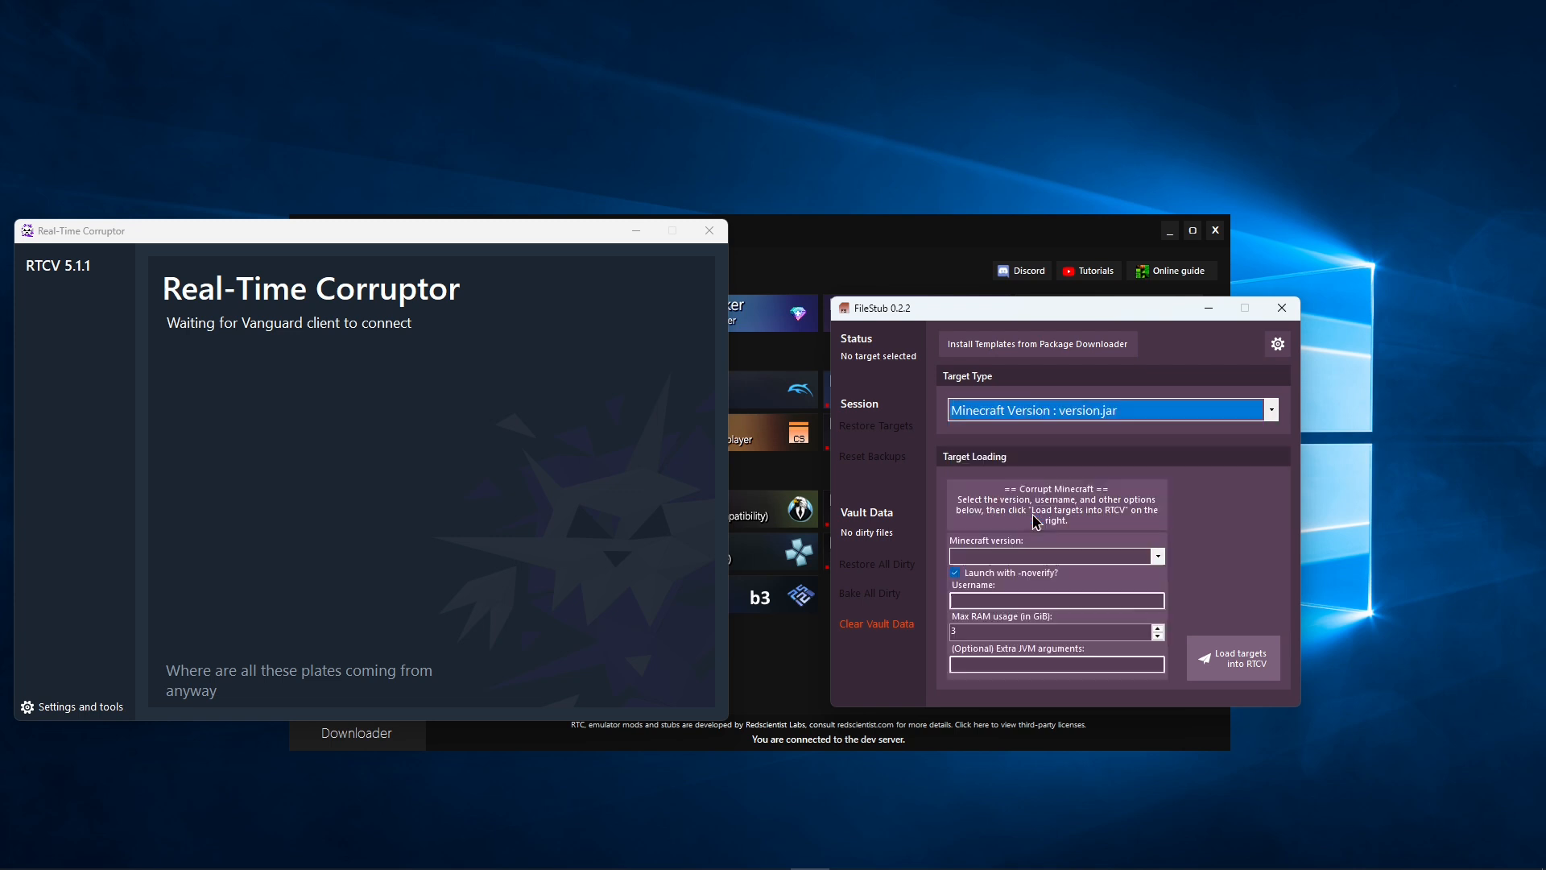
pyautogui.click(1157, 555)
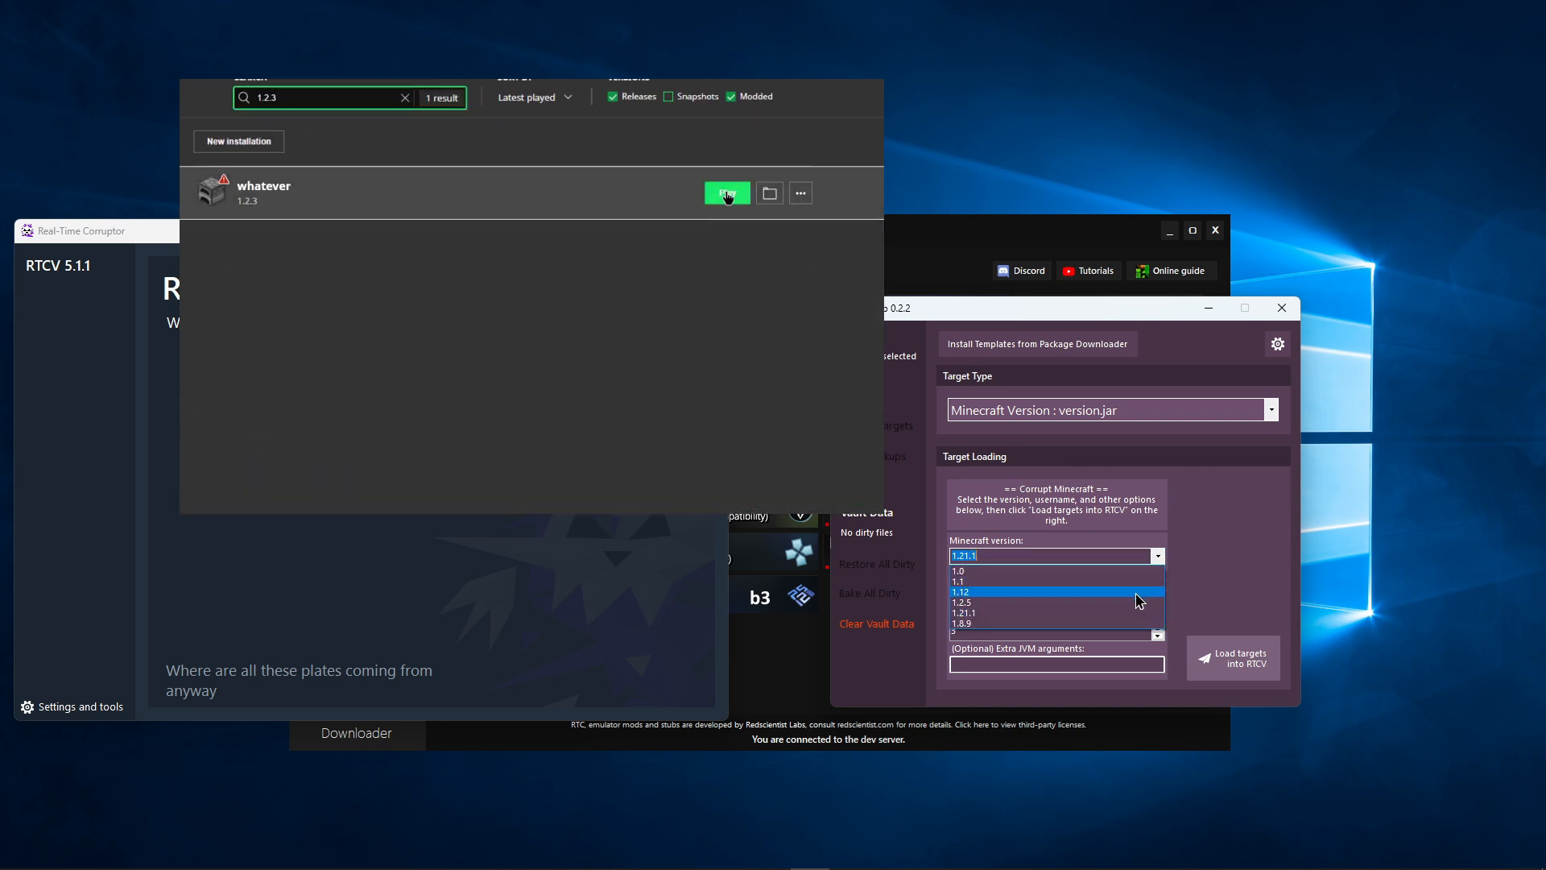
pyautogui.click(991, 603)
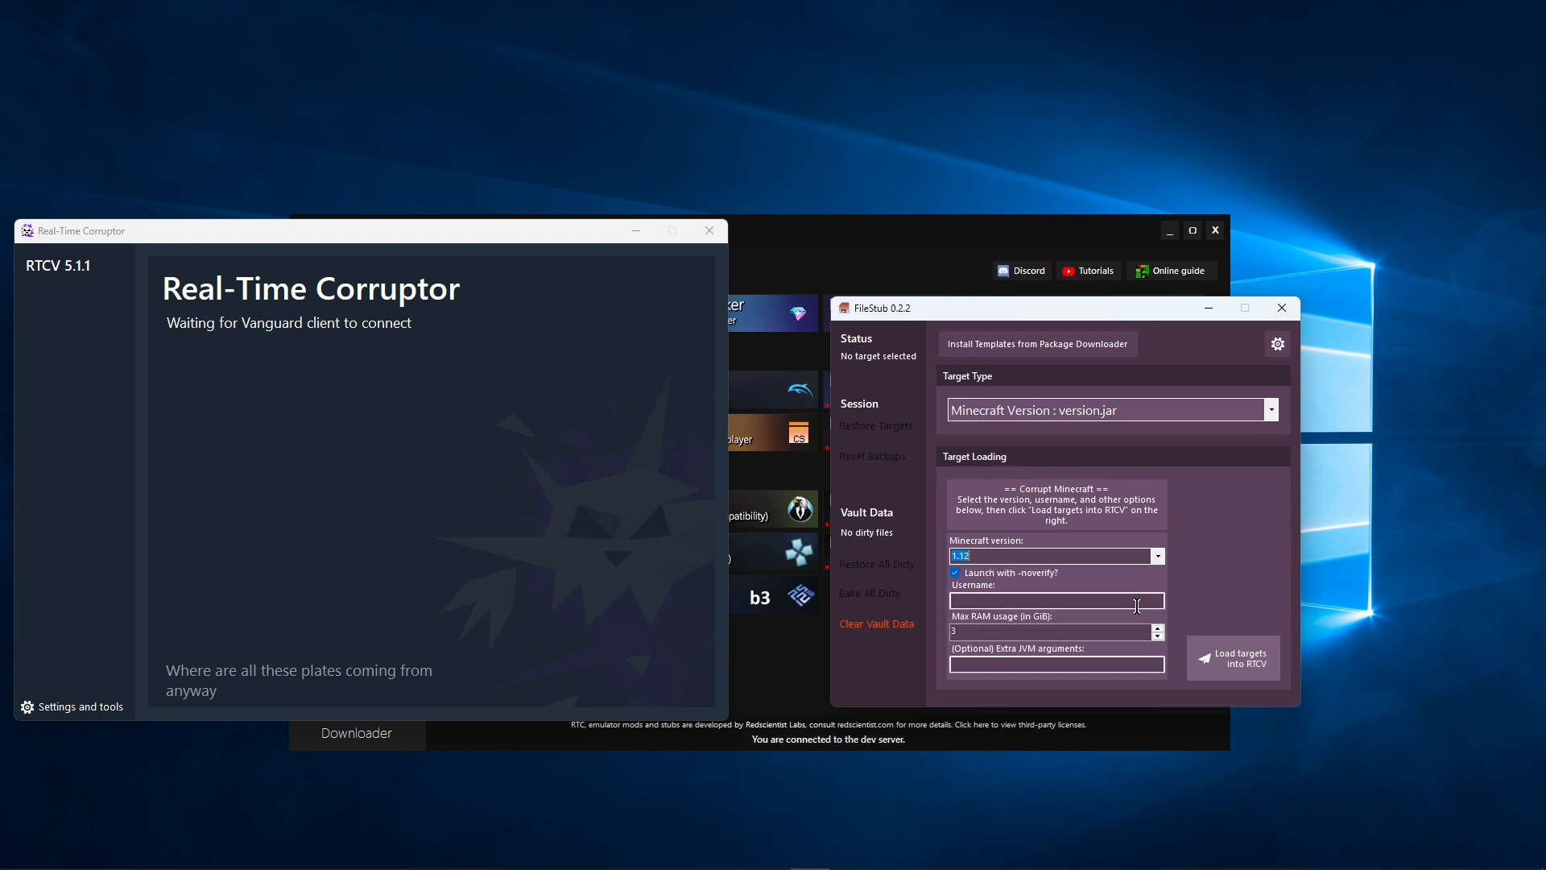
# - Enter username 'asdfgh' and load the Minecraft 1.12 target into RTCV
pyautogui.write('asdfgh')
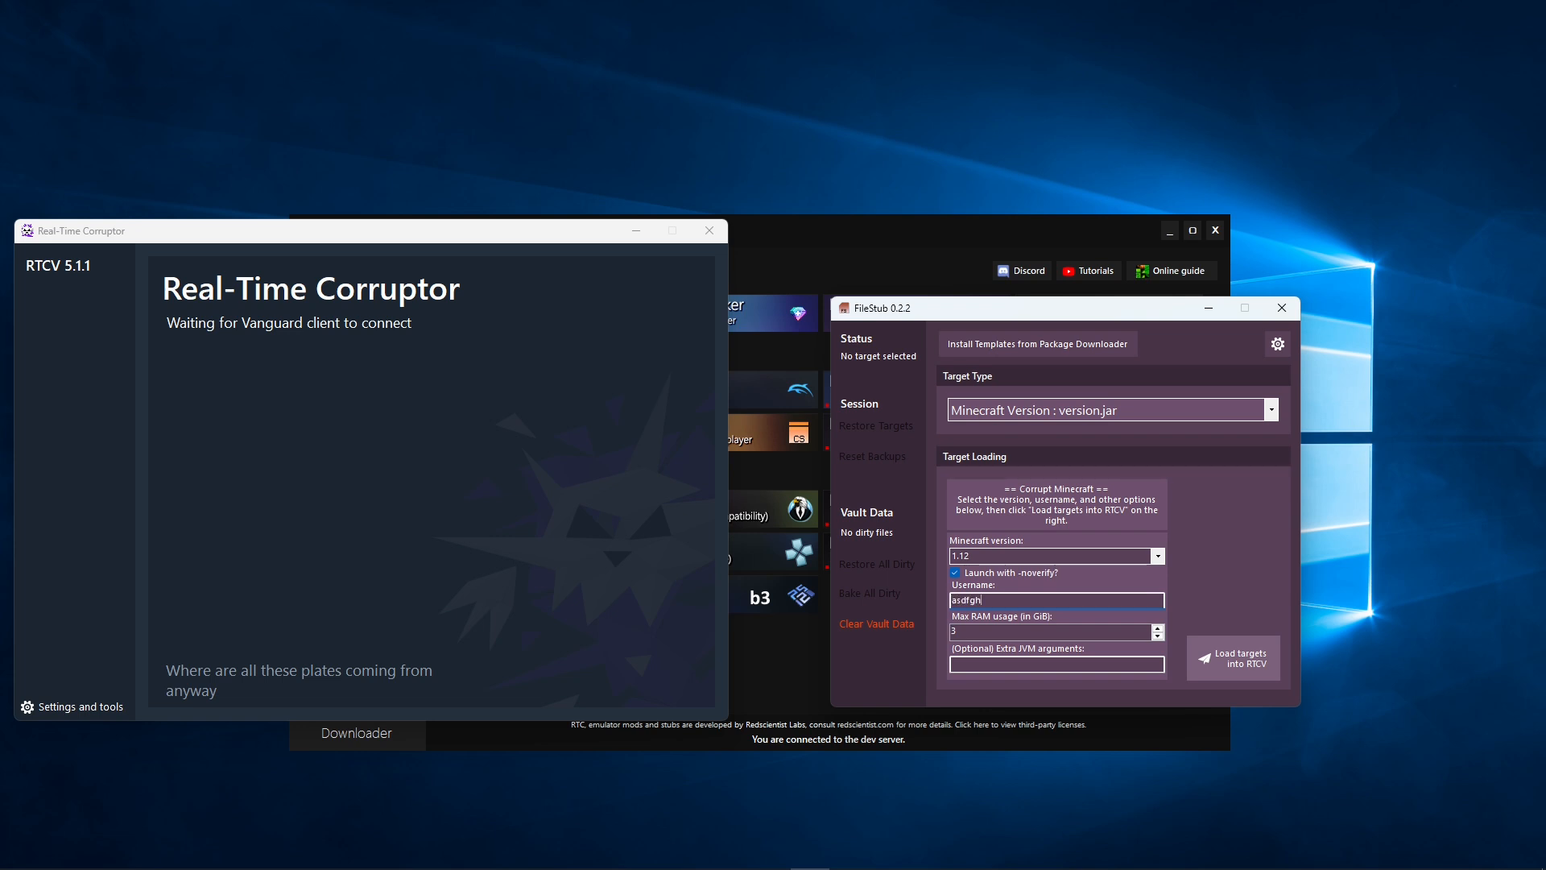
pyautogui.moveTo(1231, 658)
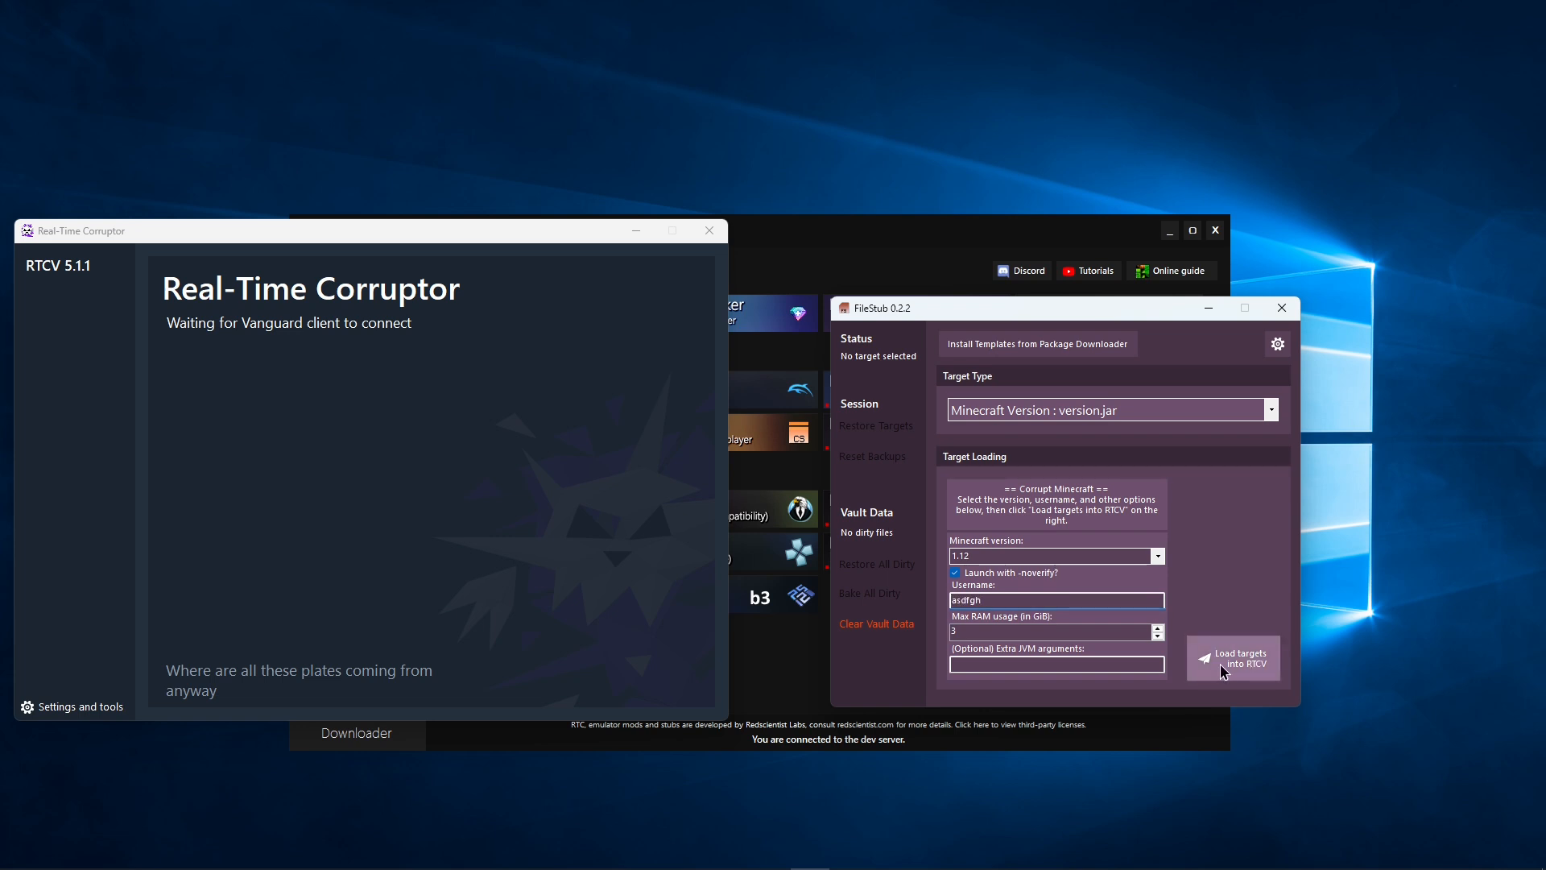
pyautogui.click(1232, 658)
pyautogui.write('%appdata%\\.minecraft')
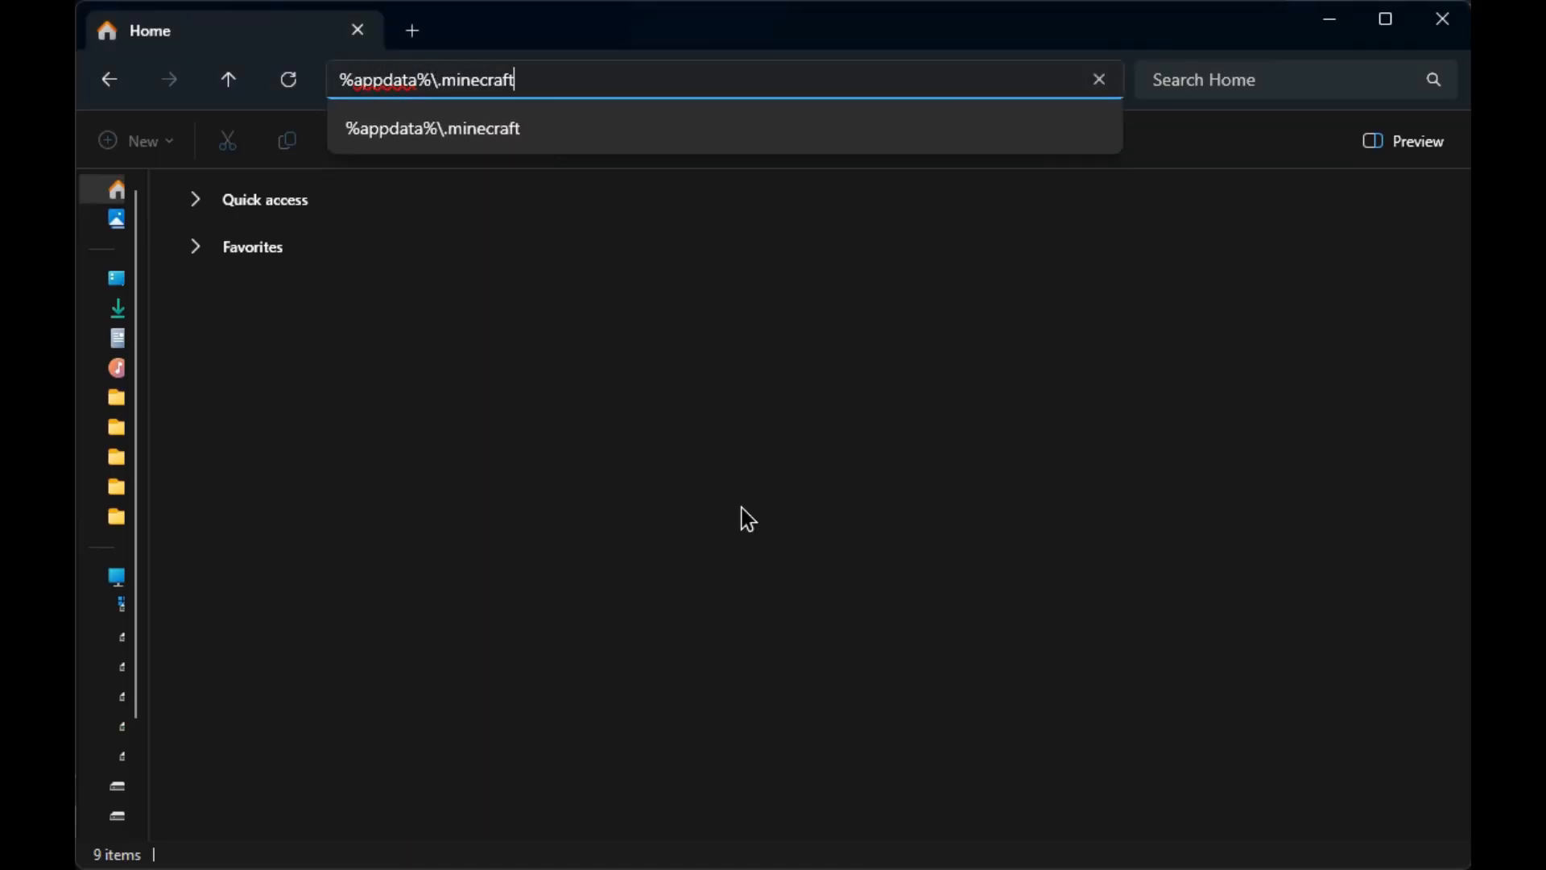
# - Navigate File Explorer to %appdata%\.minecraft
pyautogui.press('Enter')
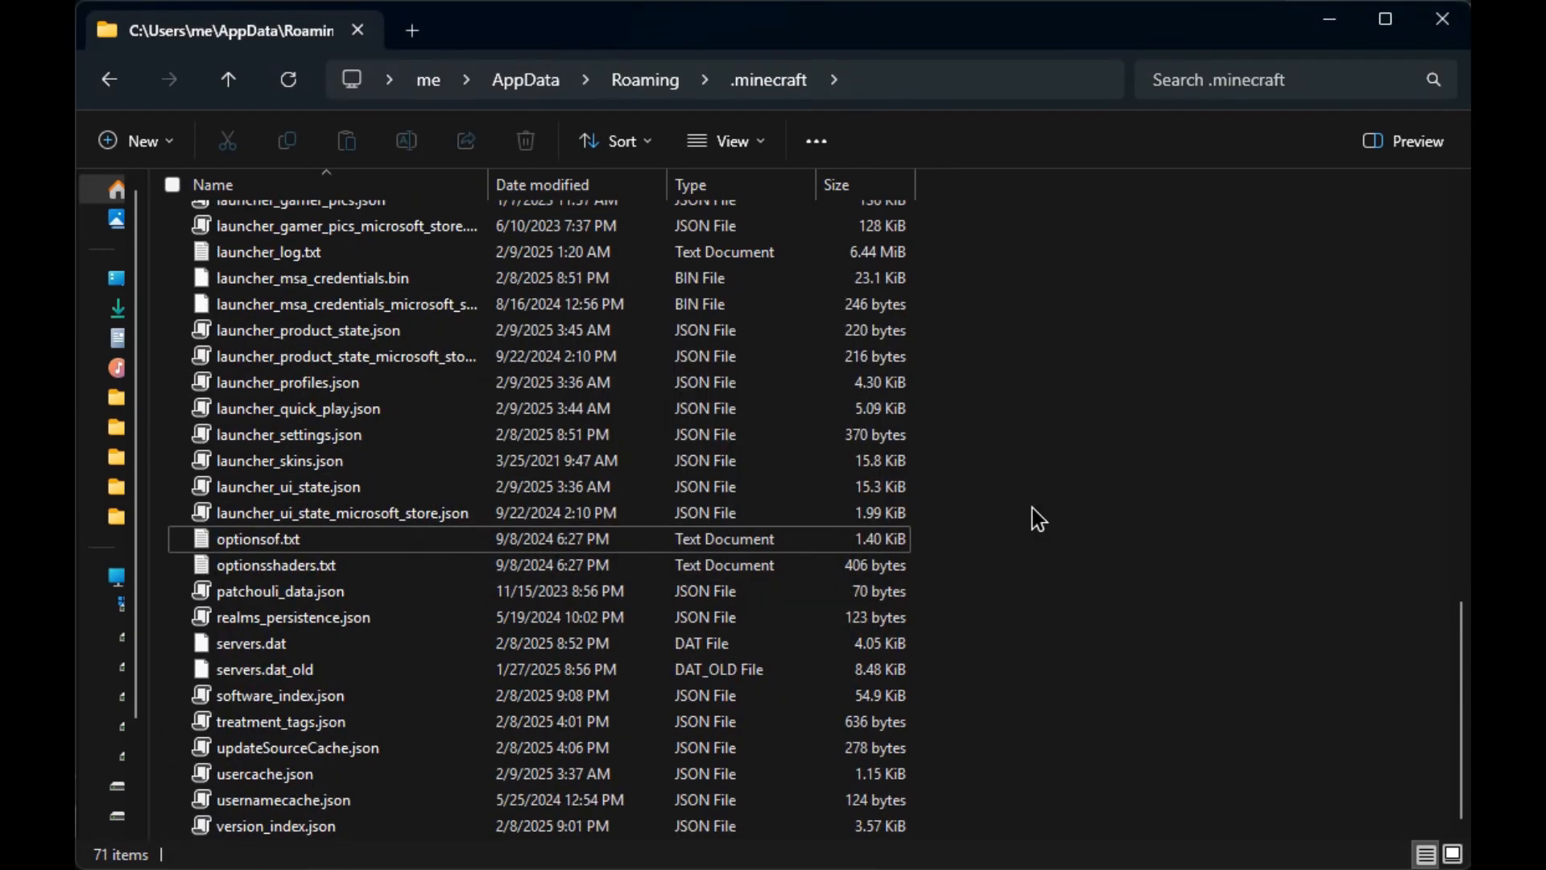